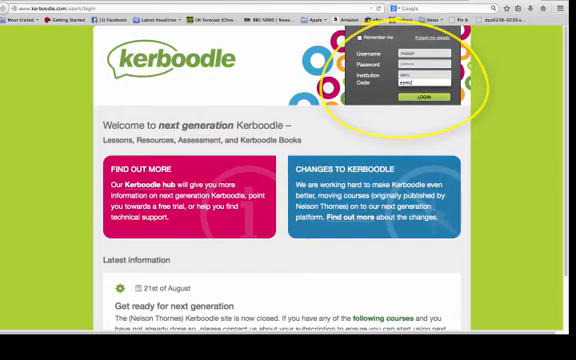
Log in to the Kerboodle teacher account so the home page lists the Science course.
{"action": "left_click", "coordinate": [416, 100]}
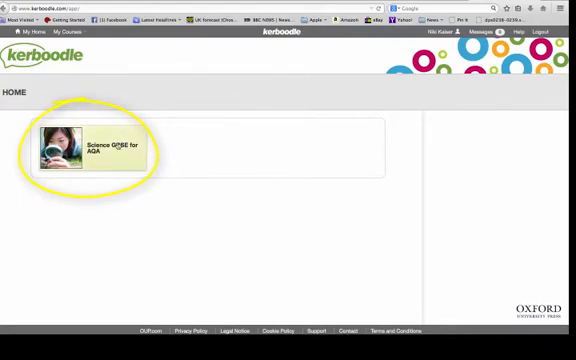
Browse the Science GCSE for AQA resources down to the C1 Key diagrams electron shell sheet.
{"action": "left_click", "coordinate": [100, 146]}
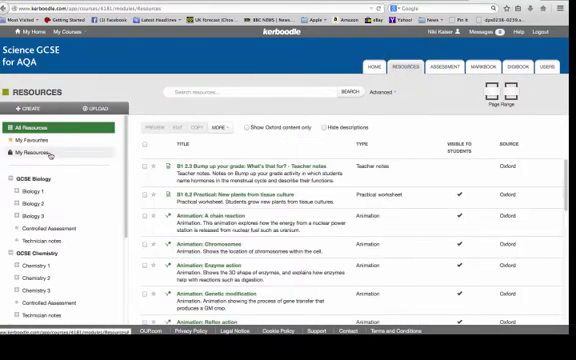
{"action": "scroll", "scroll_direction": "down", "scroll_amount": 3}
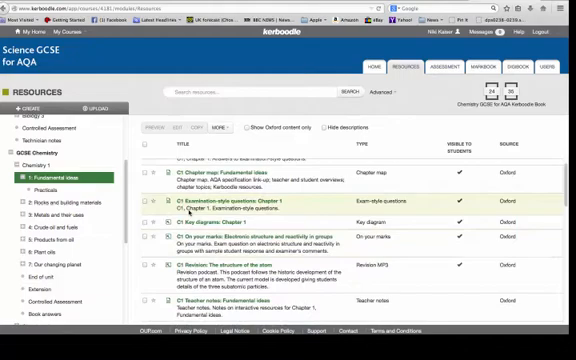
{"action": "scroll", "scroll_direction": "down", "scroll_amount": 3}
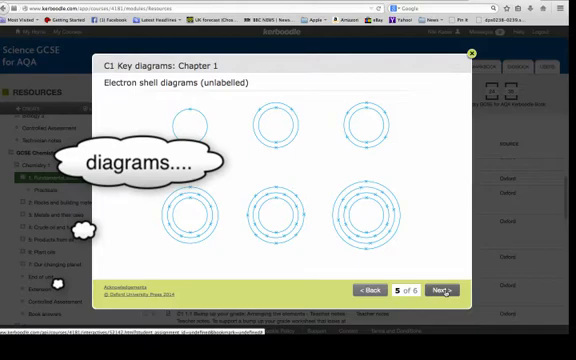
Preview the exam questions with student answers, reveal the examiner's comments, and close it.
{"action": "left_click", "coordinate": [448, 288]}
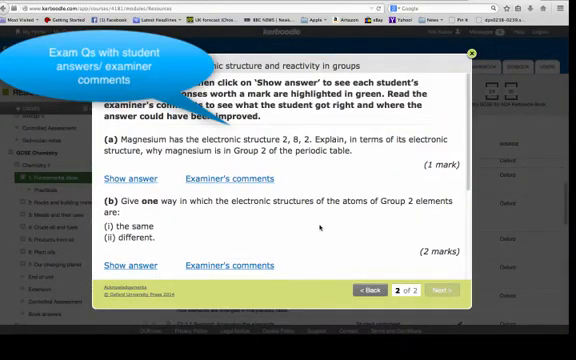
{"action": "left_click", "coordinate": [164, 178]}
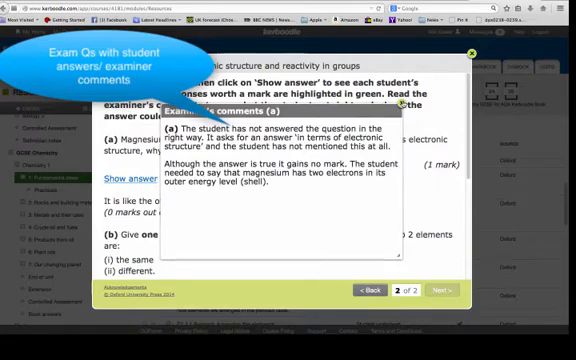
{"action": "left_click", "coordinate": [470, 52]}
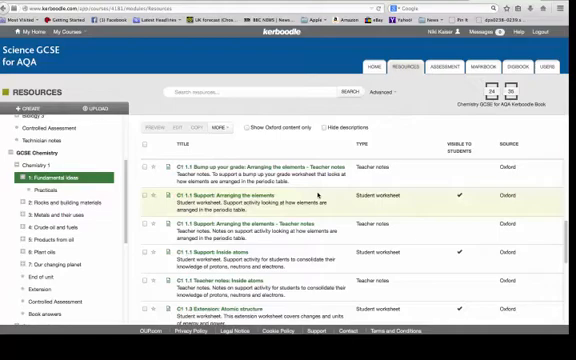
Move from the resource list to the Assessment area with the C1 Test yourself: Fundamental ideas test.
{"action": "scroll", "scroll_direction": "down", "scroll_amount": 3}
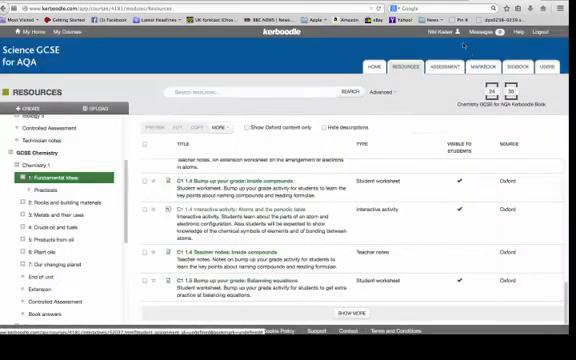
{"action": "left_click", "coordinate": [300, 218]}
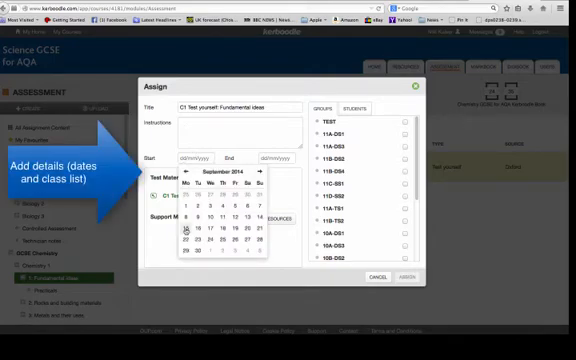
Pick the assignment date from the calendar before adding support resources.
{"action": "left_click", "coordinate": [164, 228]}
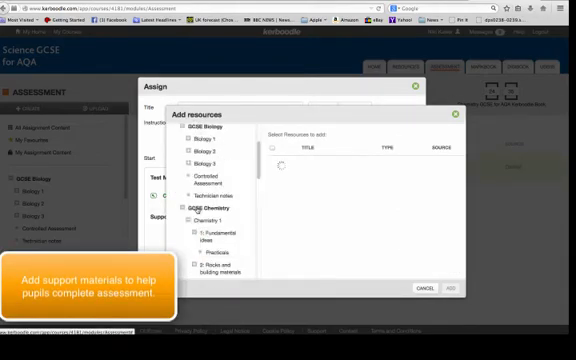
Attach Chapter 1 key diagrams and the electronic-structure resource as support materials.
{"action": "left_click", "coordinate": [198, 146]}
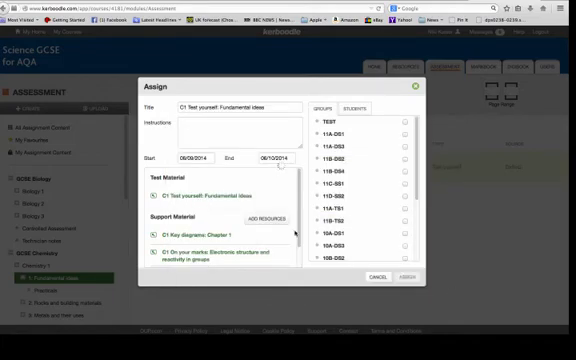
Assign the test to the chosen class, acknowledge the success message, and go to the Markbook.
{"action": "scroll", "scroll_direction": "down", "scroll_amount": 3}
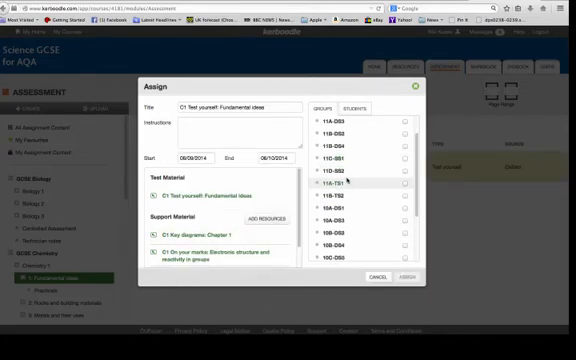
{"action": "scroll", "scroll_direction": "down", "scroll_amount": 3}
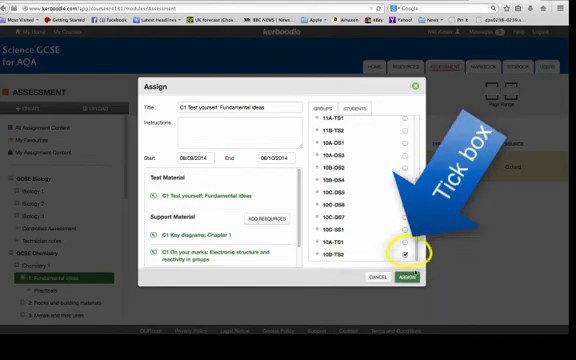
{"action": "left_click", "coordinate": [406, 270]}
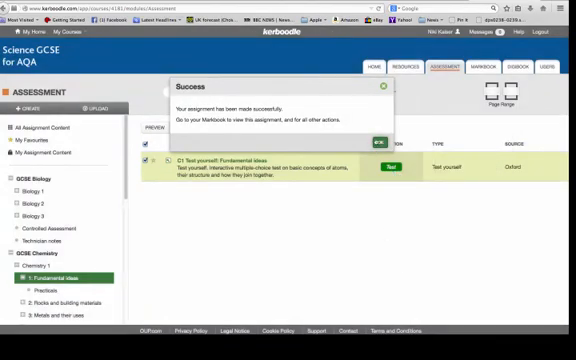
{"action": "left_click", "coordinate": [380, 138]}
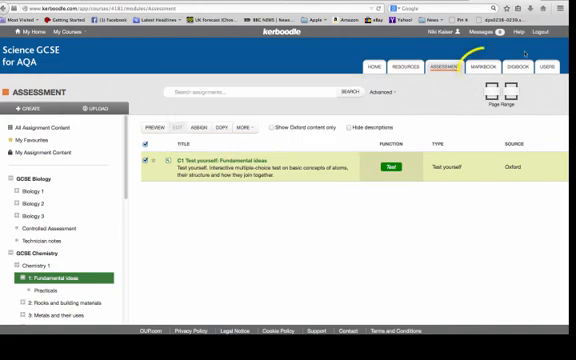
{"action": "left_click", "coordinate": [472, 64]}
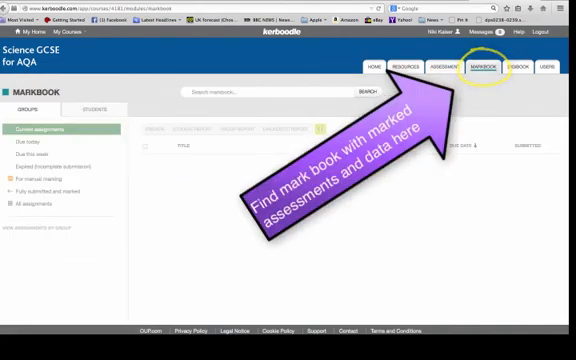